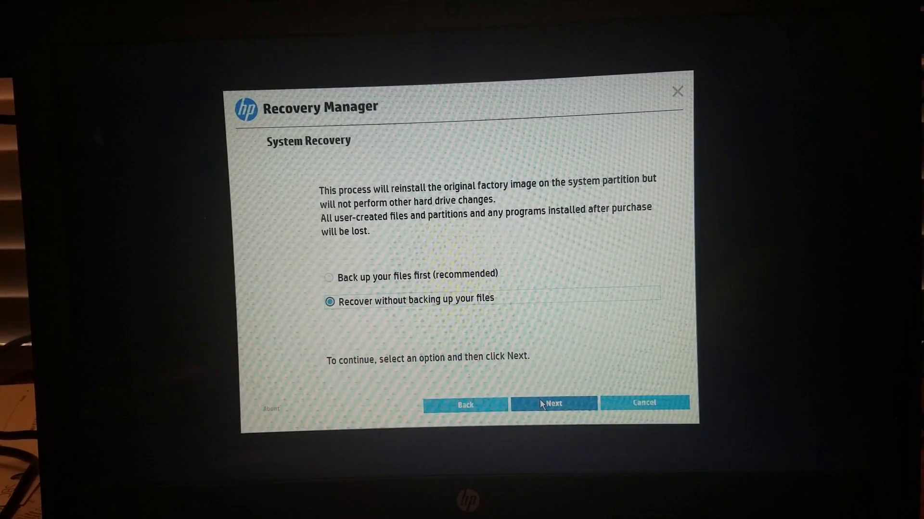
Start factory image recovery without backing up files, reformatting the Windows partition first.
{"action": "left_click", "coordinate": [553, 404]}
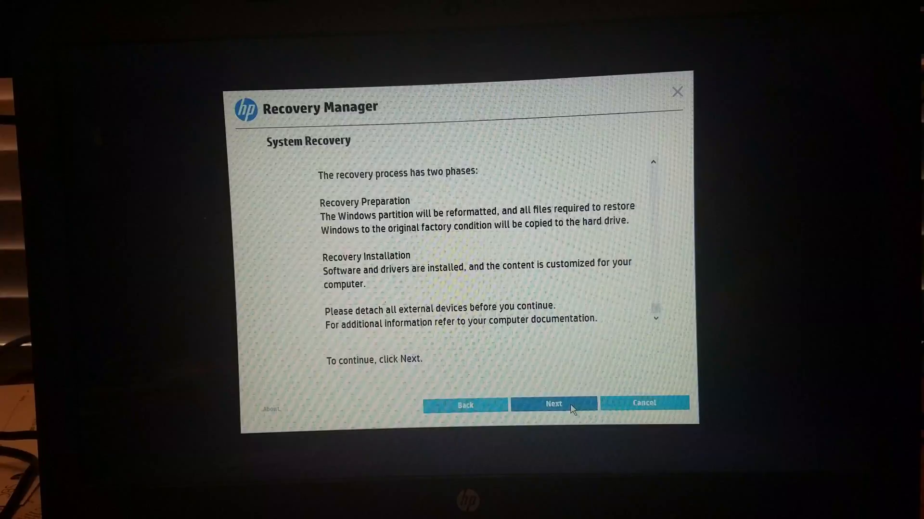
{"action": "left_click", "coordinate": [555, 403]}
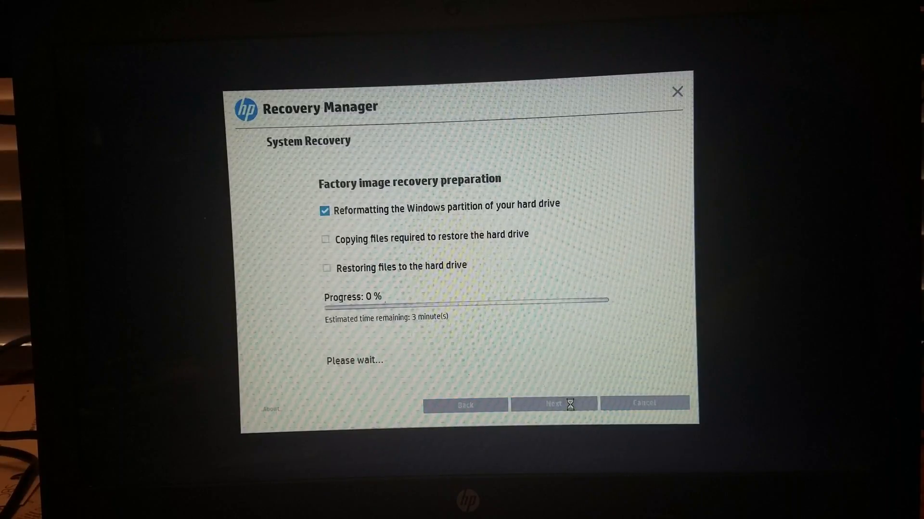